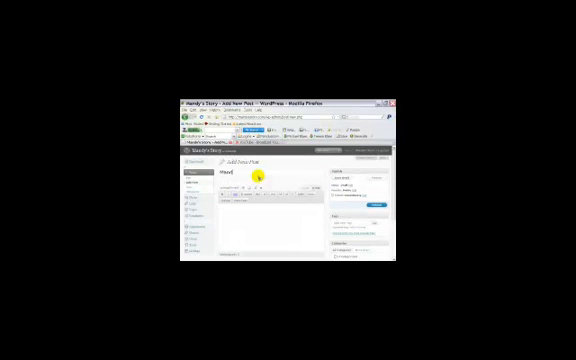
{"action": "type", "text": "Mendy's Dedication on Easter"}
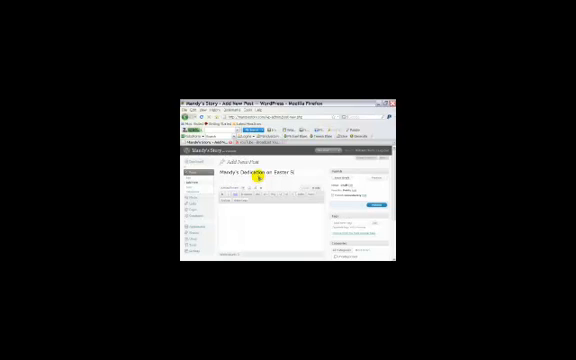
{"action": "type", "text": "Sunday"}
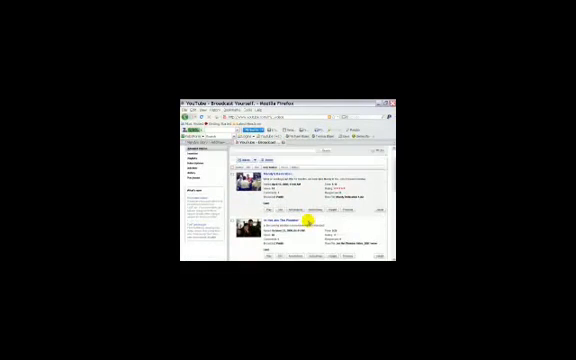
{"action": "scroll", "scroll_direction": "down", "scroll_amount": 3}
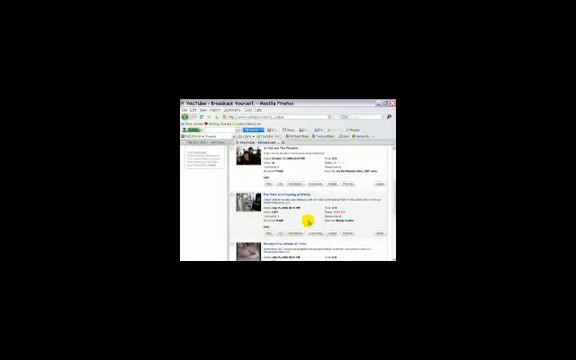